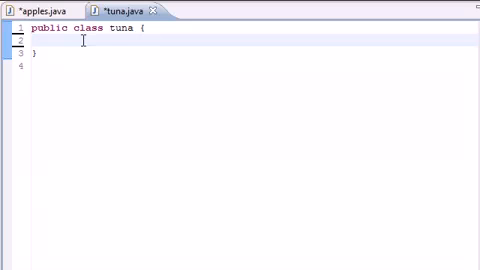
# Declare private int fields hour, minute and second in the tuna class.
pyautogui.write('private int')
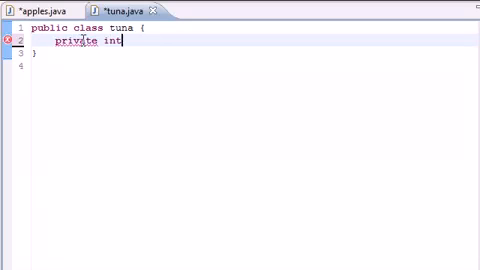
pyautogui.write('hour;')
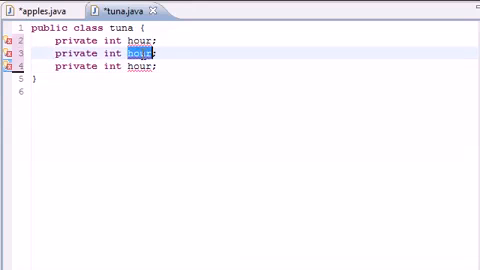
pyautogui.write('minute')
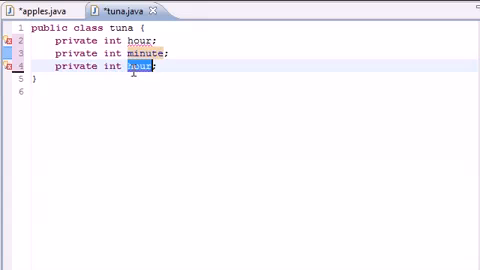
pyautogui.write('second')
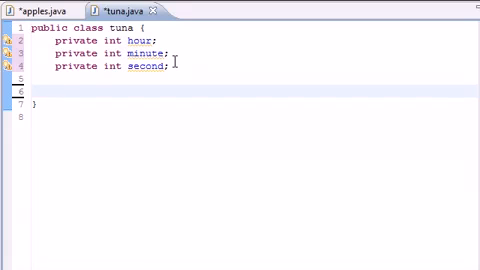
# Write a public tuna() constructor whose body calls this(0,0,0).
pyautogui.write('publ')
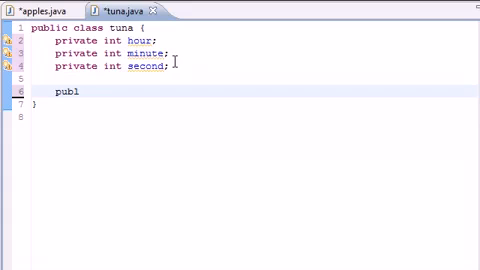
pyautogui.write('ic tuna()')
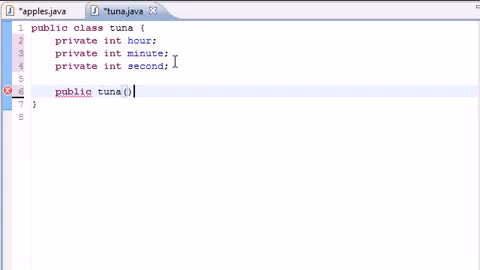
pyautogui.write('{')
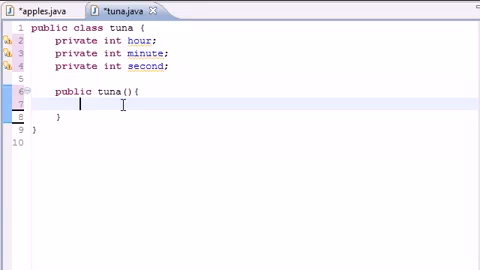
pyautogui.write('this')
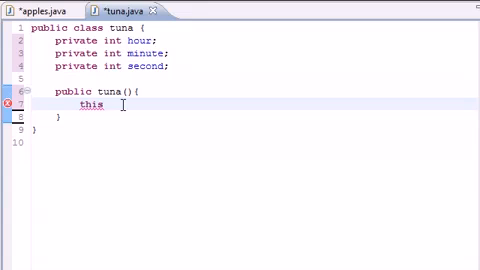
pyautogui.write('()')
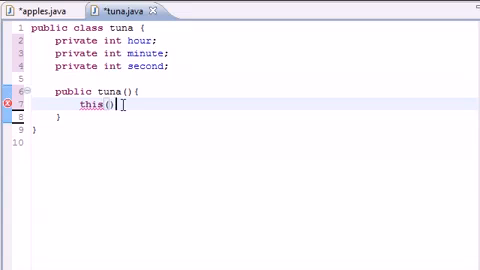
pyautogui.write('0,0,0')
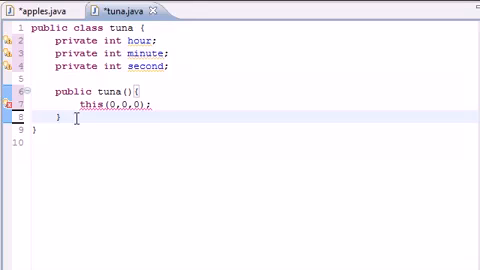
# Duplicate the constructor as tuna(int h), calling this(h,0,0).
pyautogui.write('PUBL;')
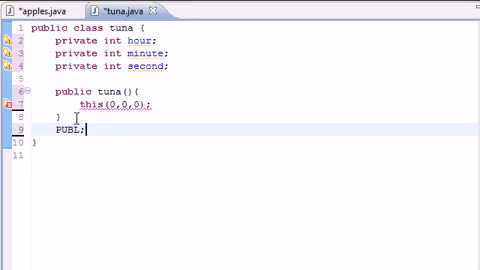
pyautogui.press('Backspace')
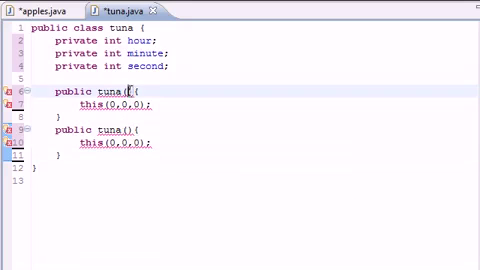
pyautogui.write('int h')
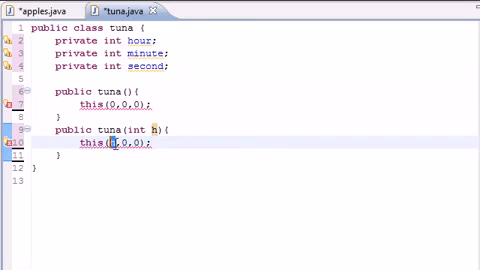
pyautogui.write('h')
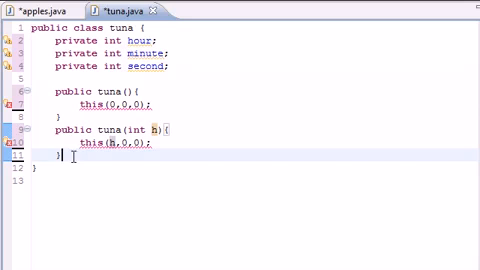
# Create constructor tuna(int h, int m) whose body calls this(h,m,0).
pyautogui.write('public tuna(){')
pyautogui.write('this(0,0,0);')
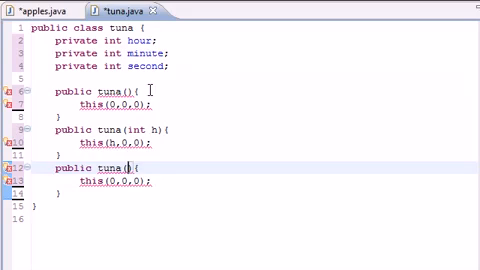
pyautogui.write('int h')
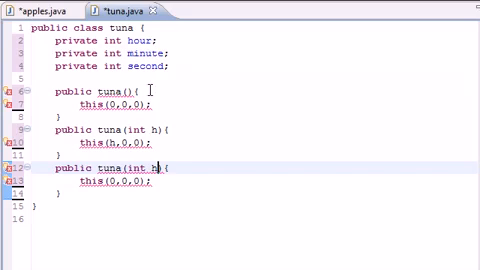
pyautogui.write(', int m')
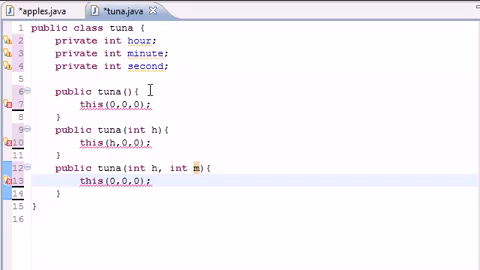
pyautogui.write('h')
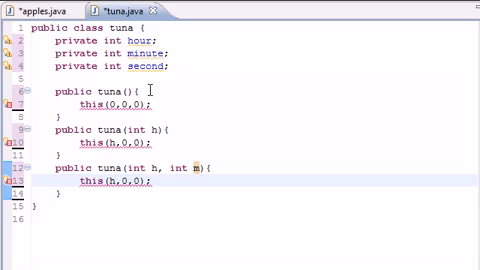
pyautogui.write('m,')
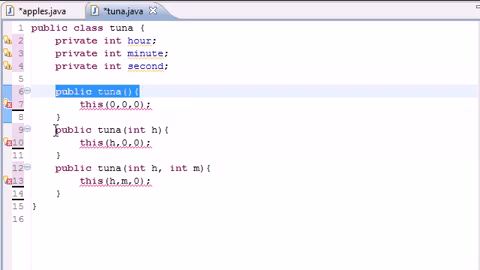
pyautogui.click(95, 135)
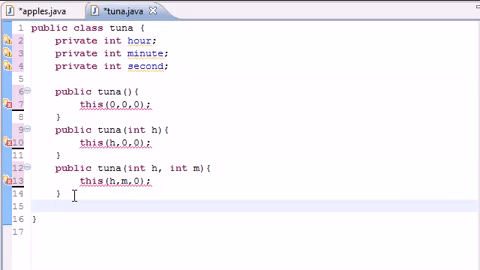
# Type the constructor header public tuna(int h, int m, int s) with an empty body.
pyautogui.write('public tuna')
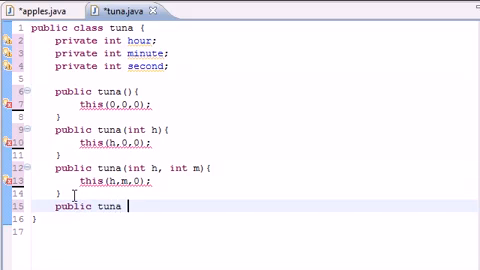
pyautogui.write('()')
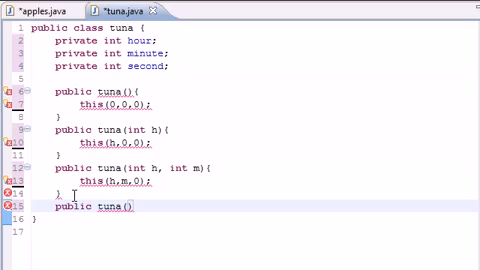
pyautogui.write('int h, int')
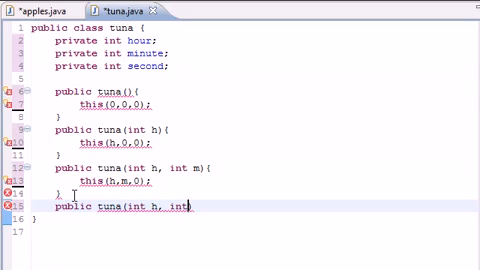
pyautogui.write('m, int')
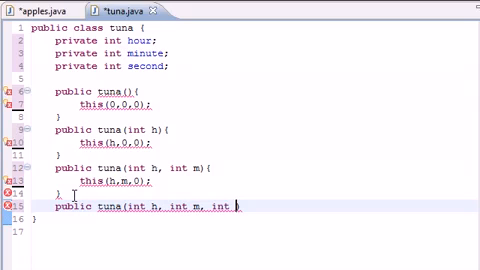
pyautogui.write('s)')
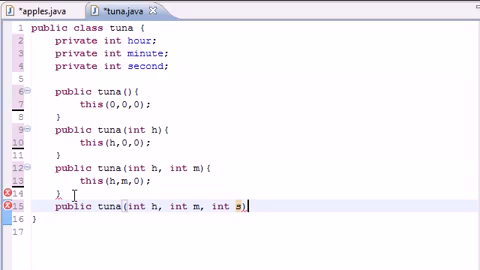
pyautogui.write('{')
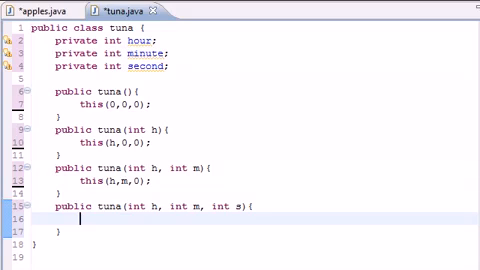
# Add the statement setTime(h,m,s) inside the three-argument constructor.
pyautogui.write('setTime')
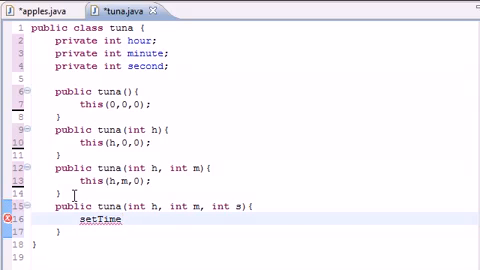
pyautogui.write('()')
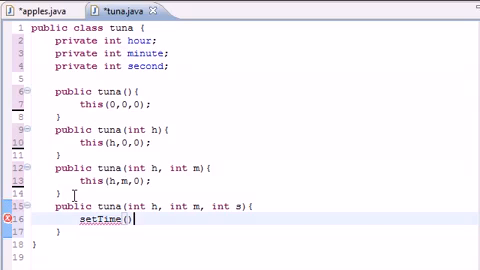
pyautogui.write('h,')
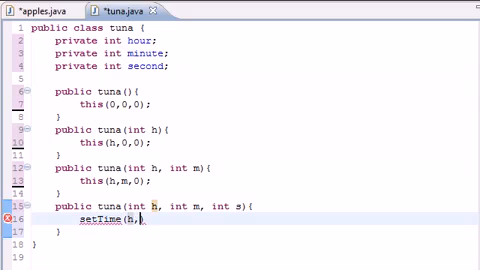
pyautogui.write('m,s')
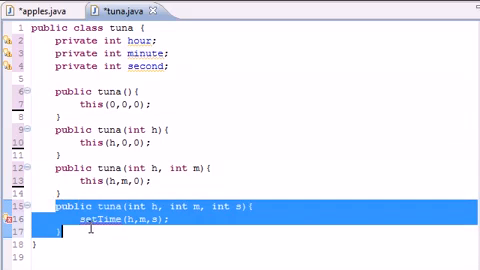
pyautogui.moveTo(128, 152)
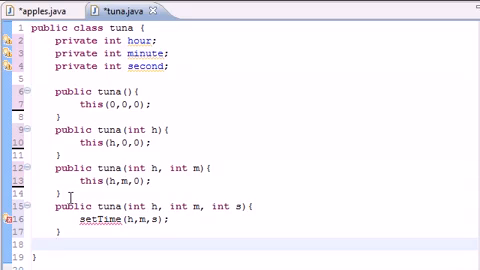
# Declare the method public void setTime(int h, int m, int s) below the constructors.
pyautogui.write('public')
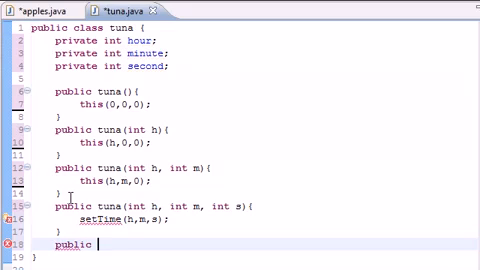
pyautogui.write('void setTi')
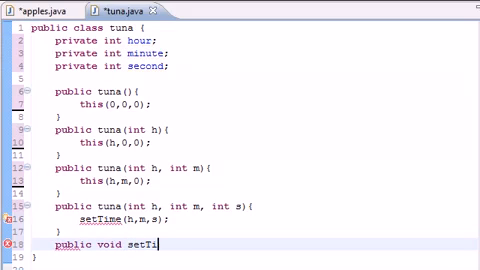
pyautogui.write('me()')
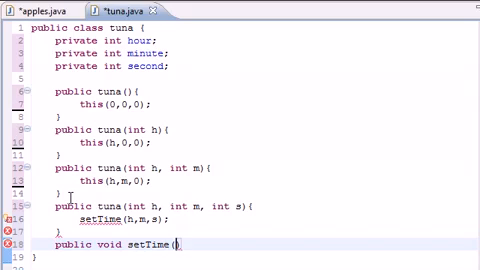
pyautogui.write('int h, int')
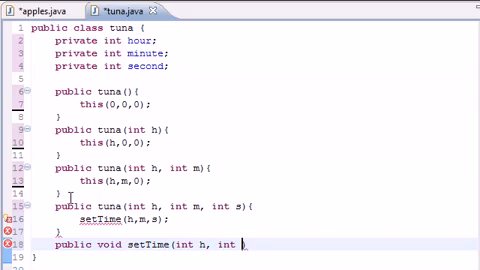
pyautogui.write('m, int s')
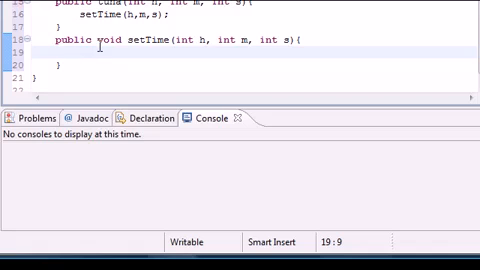
# Fill setTime with calls setHour(h), setMinute(m) and setSecond(s).
pyautogui.write('setHour(')
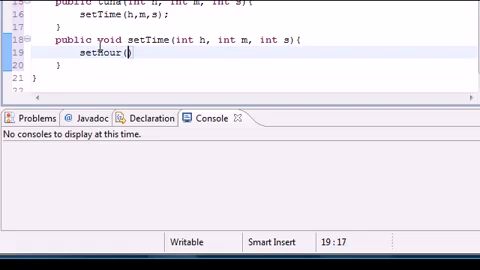
pyautogui.write('h')
pyautogui.write('setMinute(')
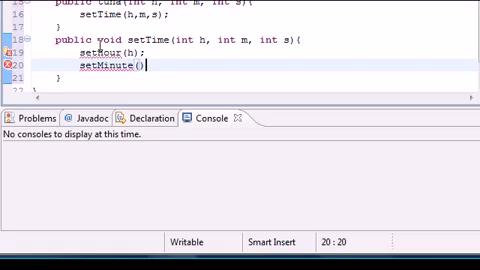
pyautogui.write('m;')
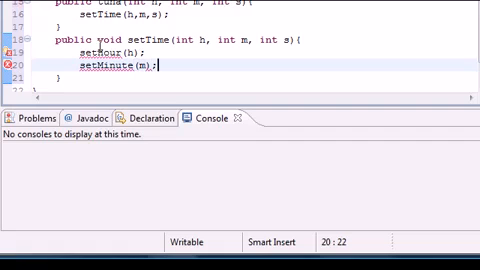
pyautogui.write('set')
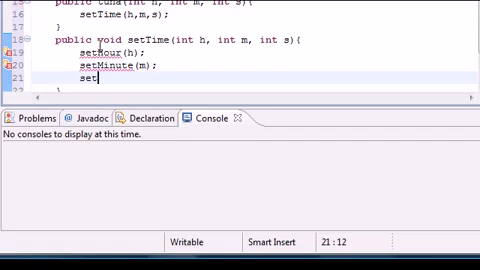
pyautogui.write('SA')
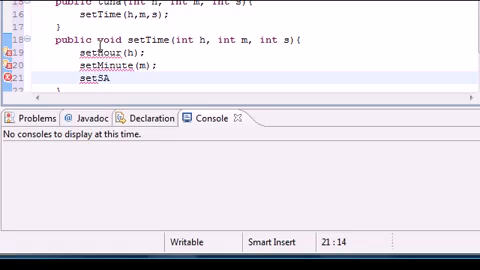
pyautogui.write('cond')
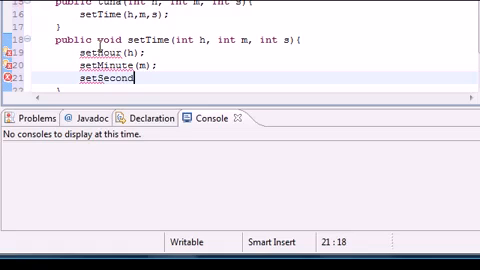
pyautogui.write('(s);')
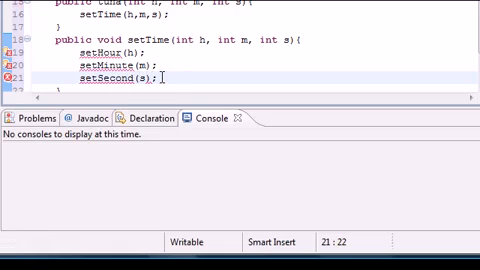
pyautogui.moveTo(30, 87)
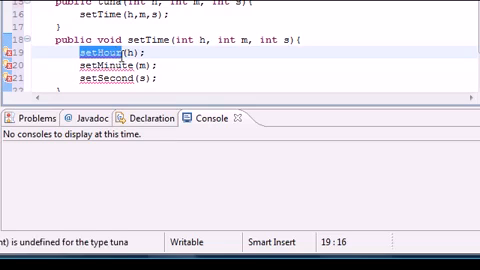
pyautogui.click(85, 76)
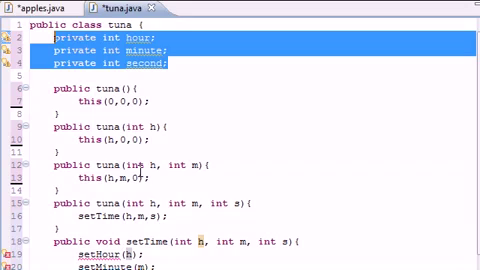
pyautogui.scroll(-3)
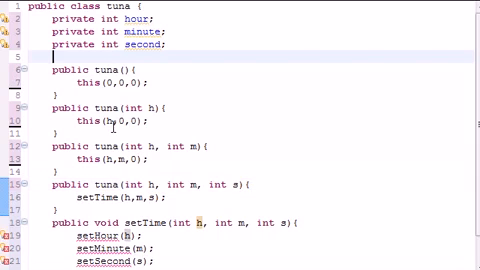
pyautogui.press('ctrl+a')
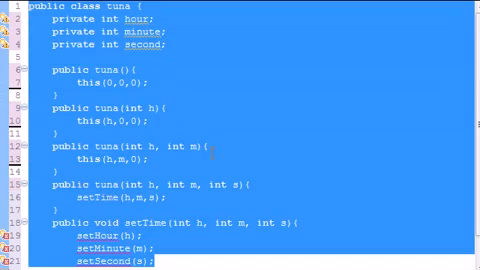